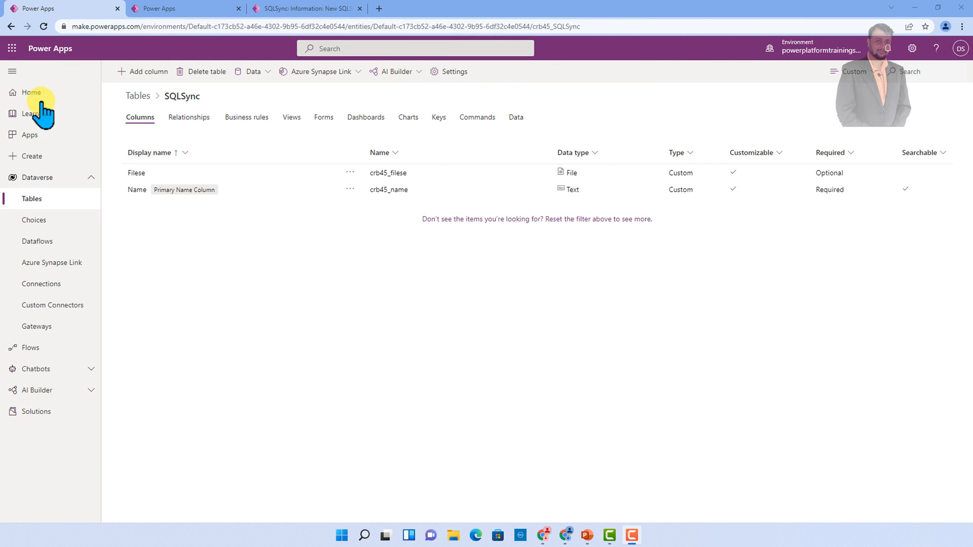
pyautogui.moveTo(177, 111)
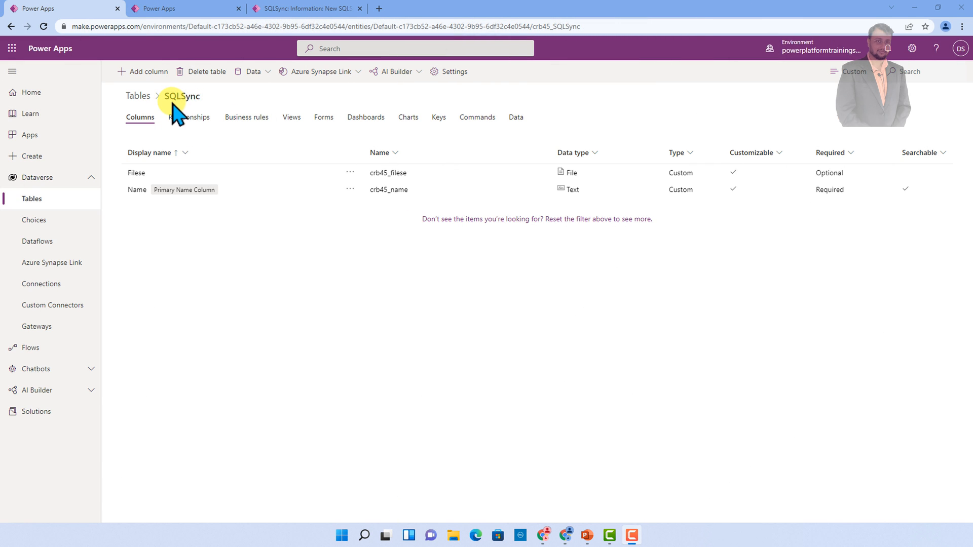
pyautogui.moveTo(214, 105)
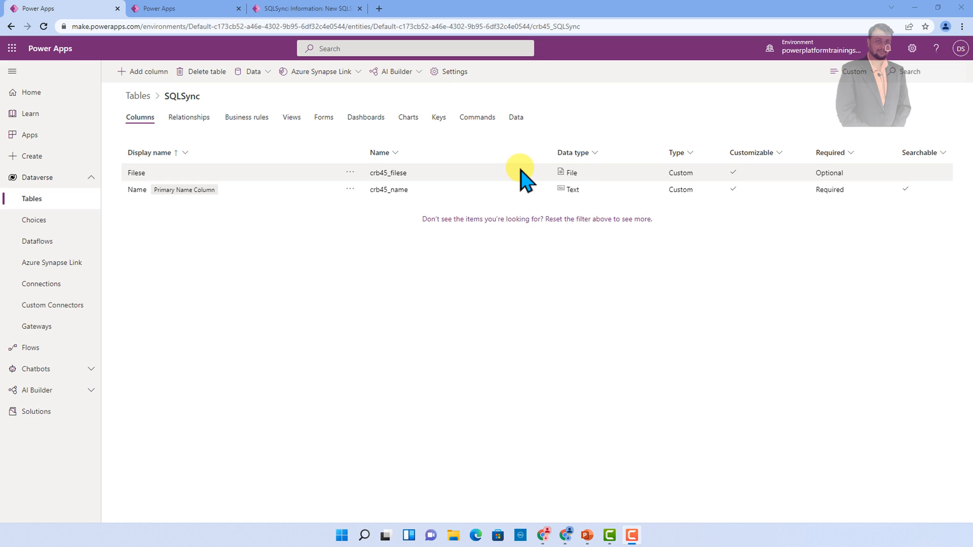
pyautogui.moveTo(593, 204)
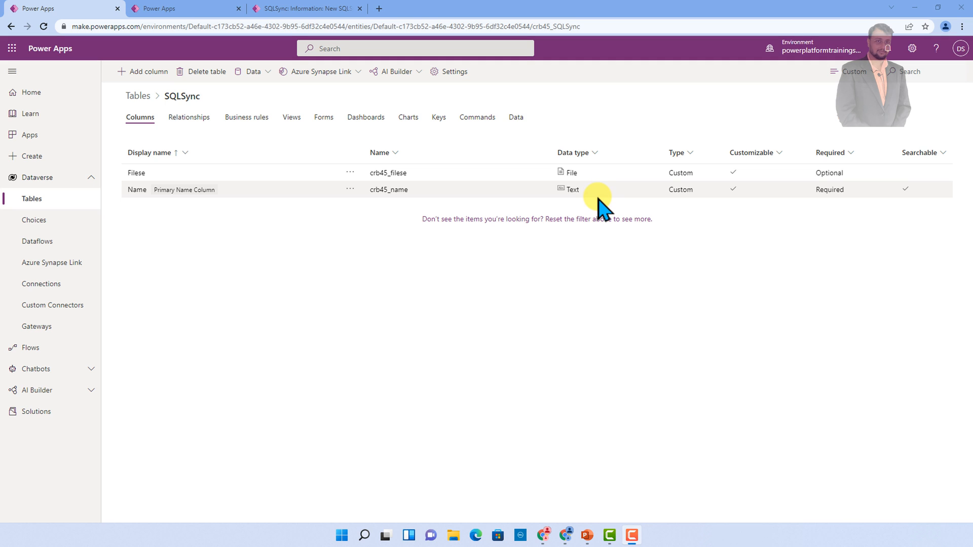
pyautogui.moveTo(570, 189)
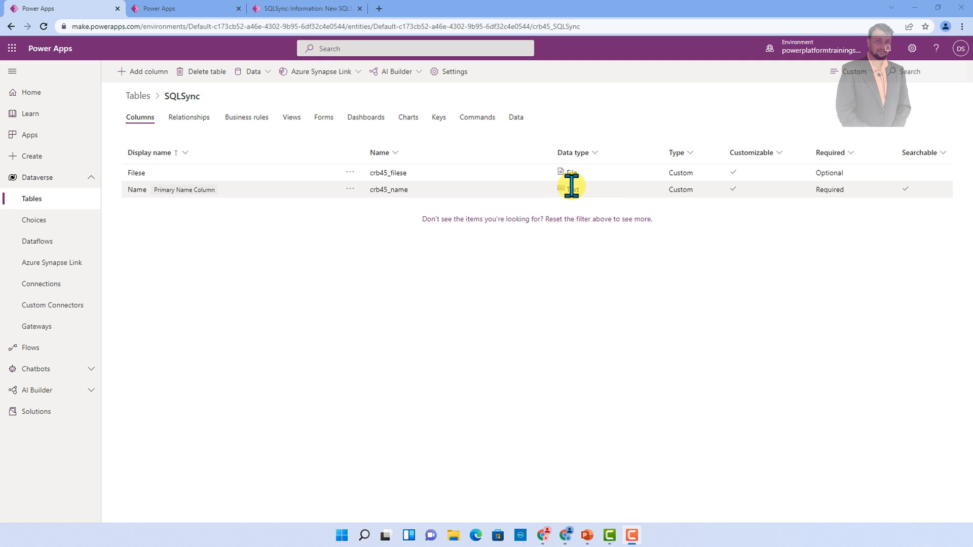
pyautogui.moveTo(214, 44)
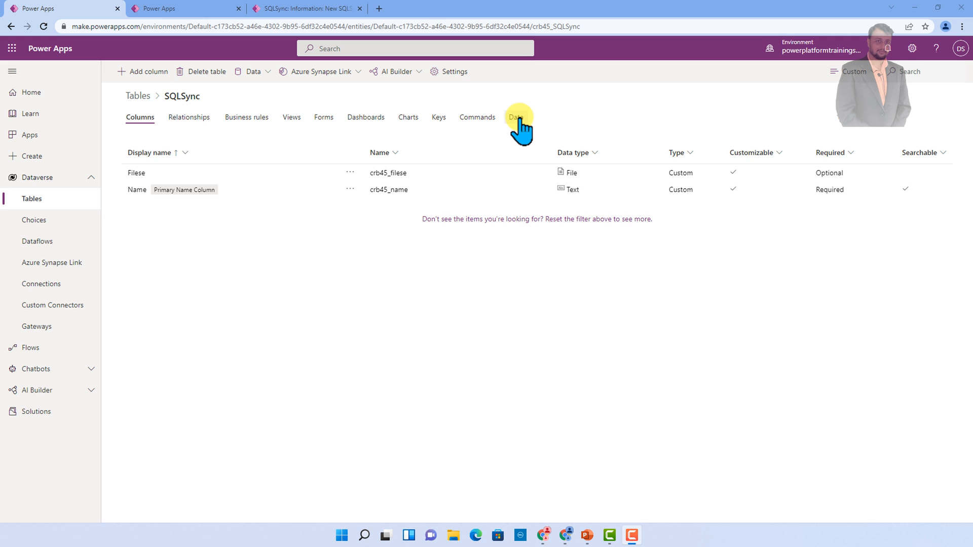
# - Add a new record in the SQLSync Data view and name it TEST-Name
pyautogui.click(516, 118)
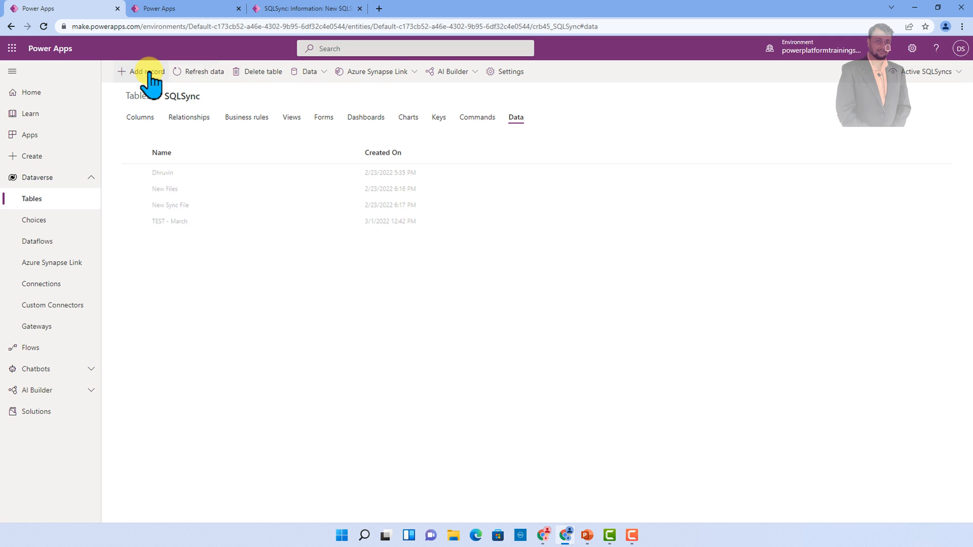
pyautogui.click(141, 71)
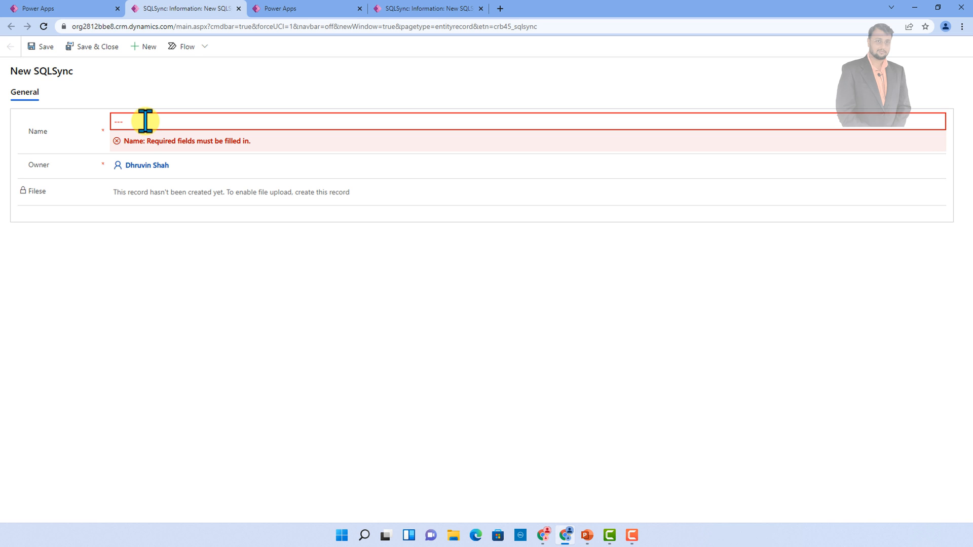
pyautogui.write('TEST-')
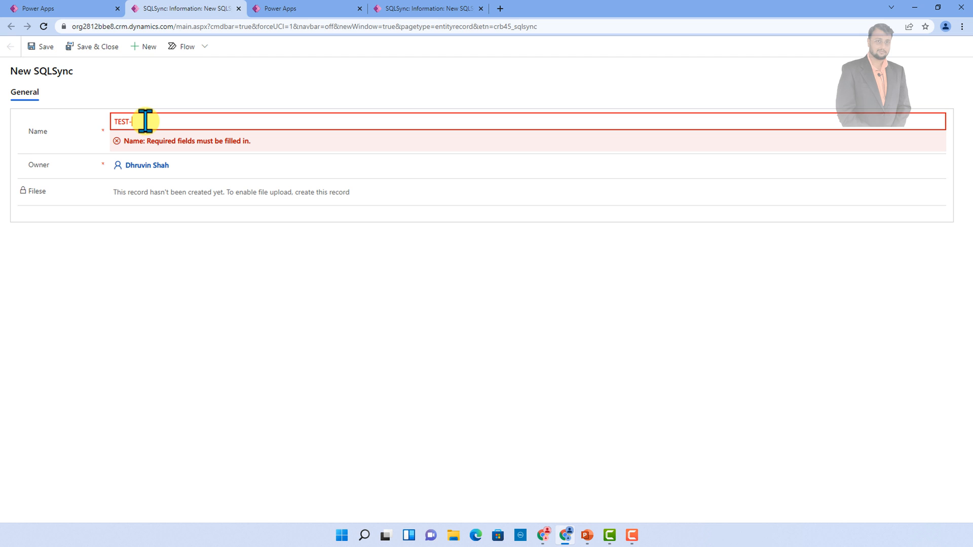
pyautogui.write('Name')
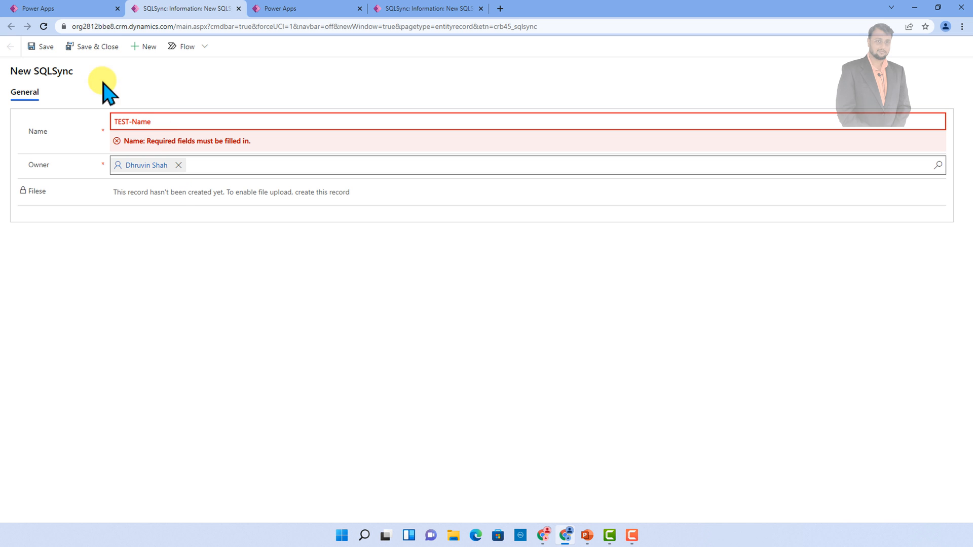
pyautogui.click(40, 46)
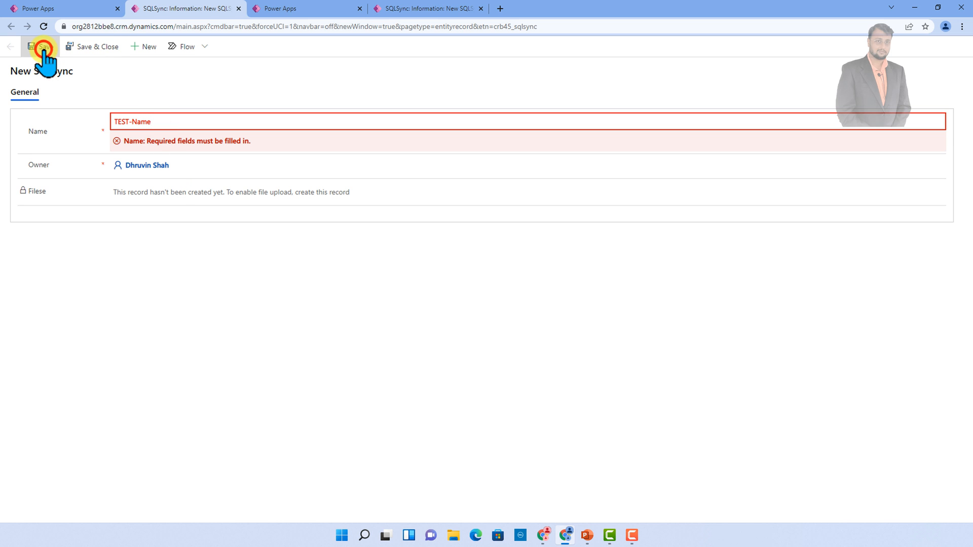
# - Save TEST-Name, attach Talk with Devs.png to it, then save and close the form
pyautogui.click(40, 46)
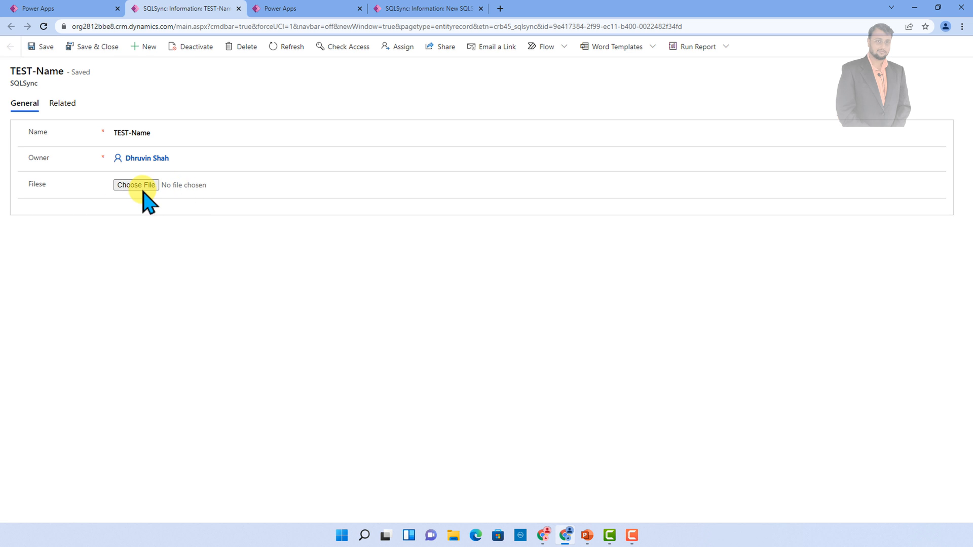
pyautogui.moveTo(239, 189)
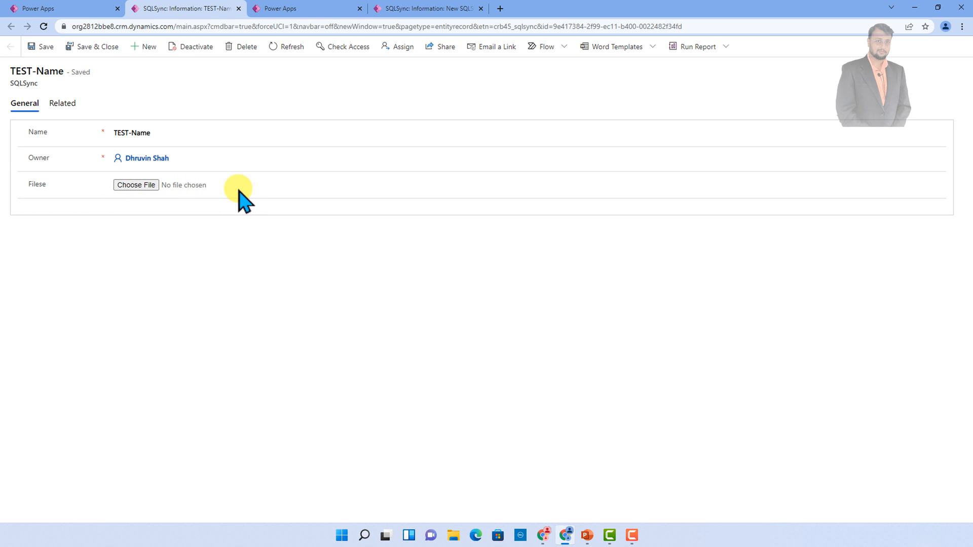
pyautogui.click(135, 184)
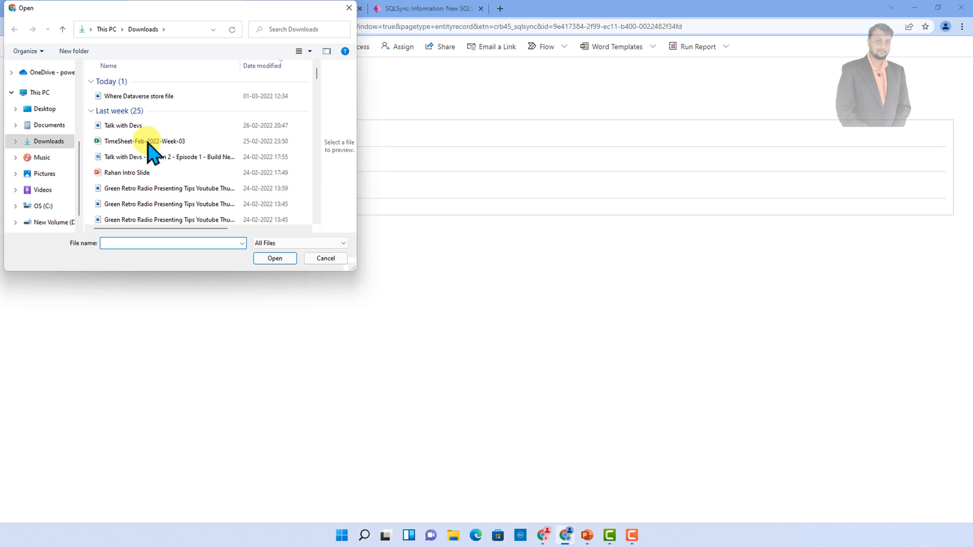
pyautogui.click(123, 125)
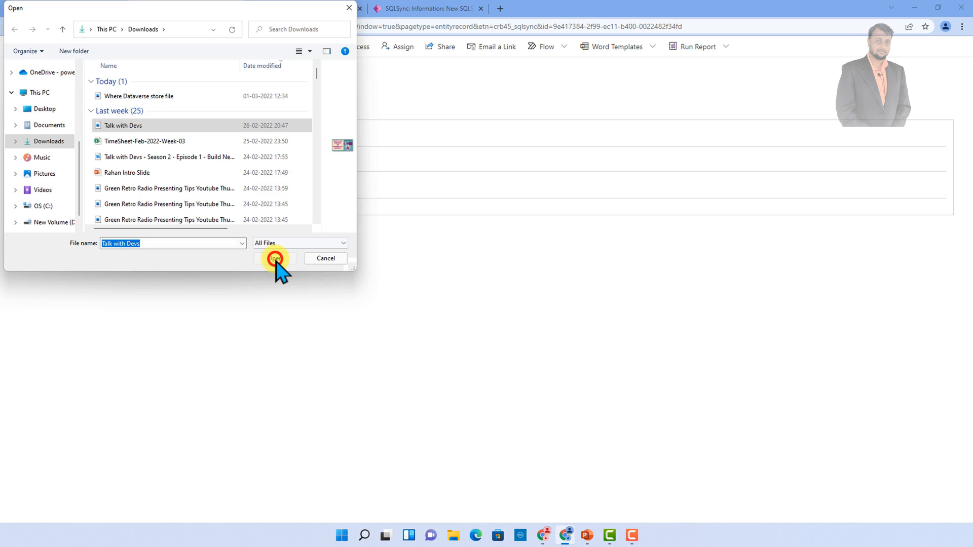
pyautogui.click(273, 258)
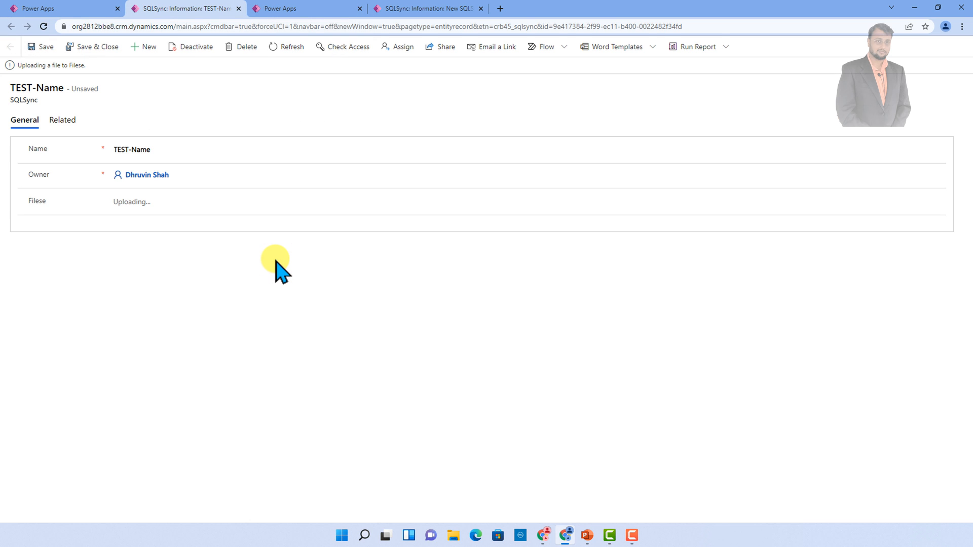
pyautogui.moveTo(120, 220)
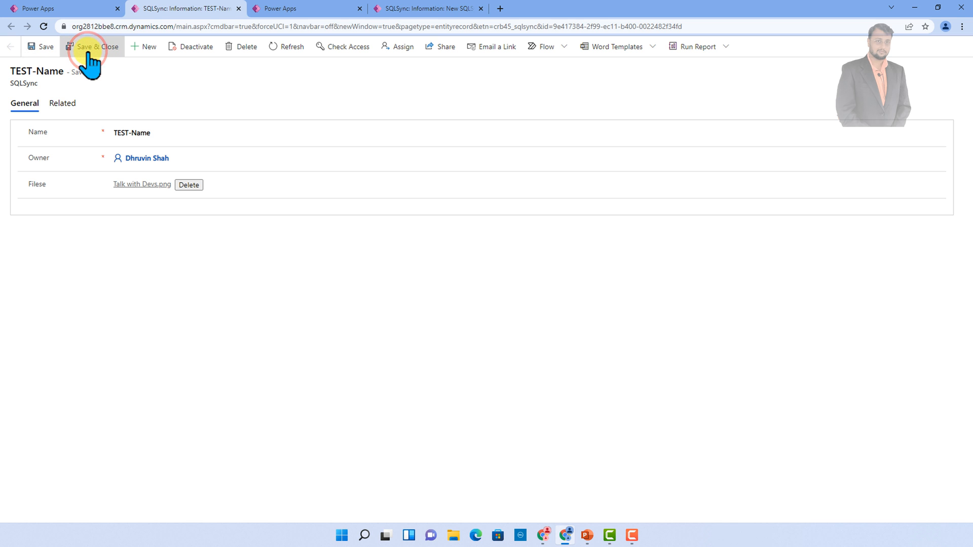
pyautogui.click(98, 46)
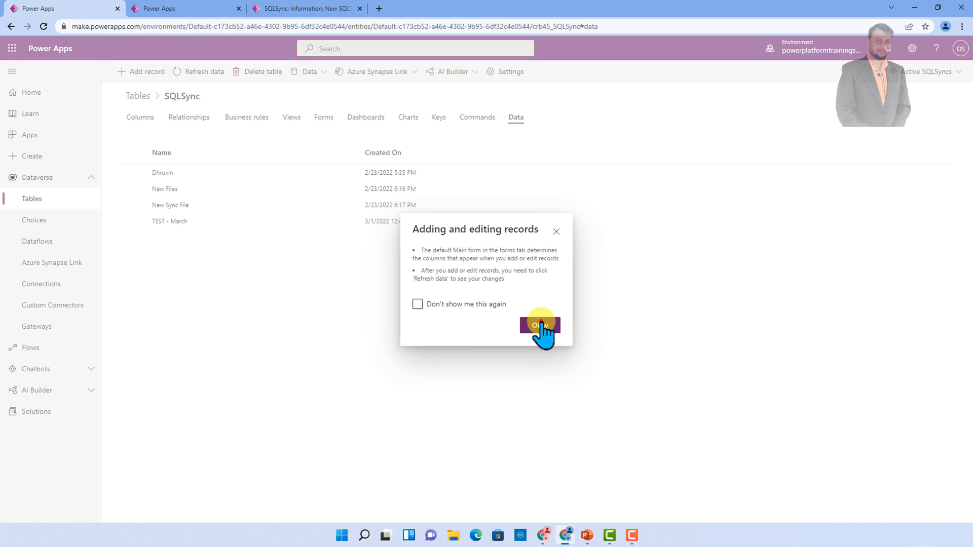
# - Dismiss the notice and refresh the SQLSync data so TEST-Name appears in the list
pyautogui.click(538, 325)
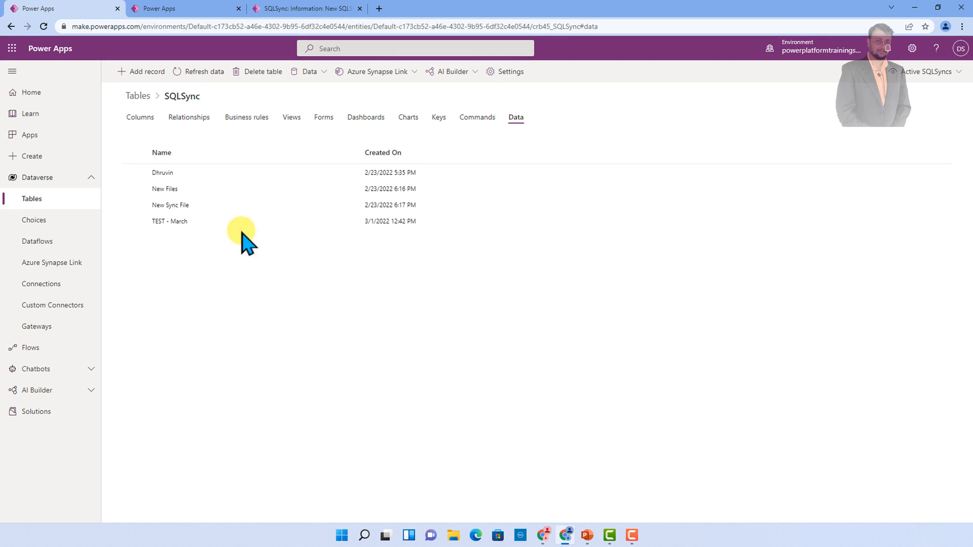
pyautogui.click(197, 71)
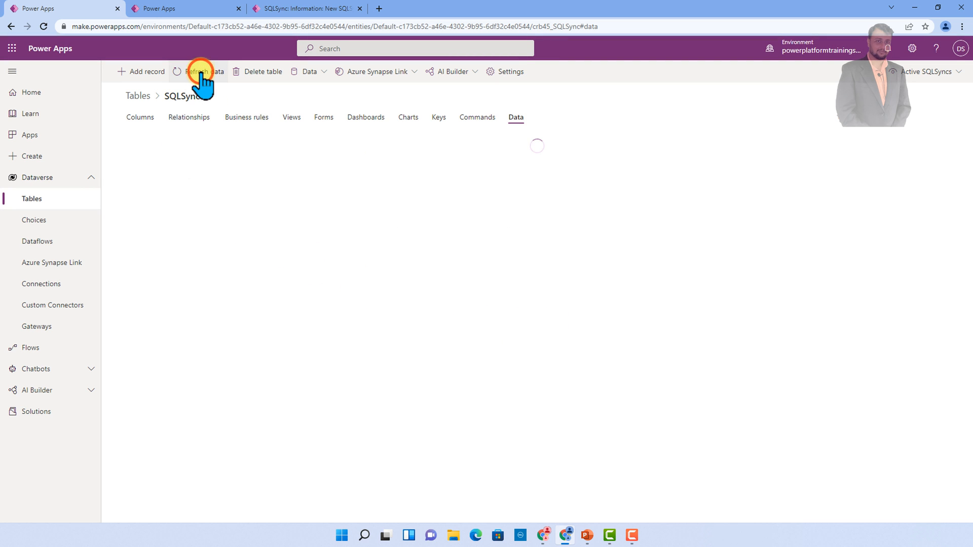
pyautogui.click(197, 70)
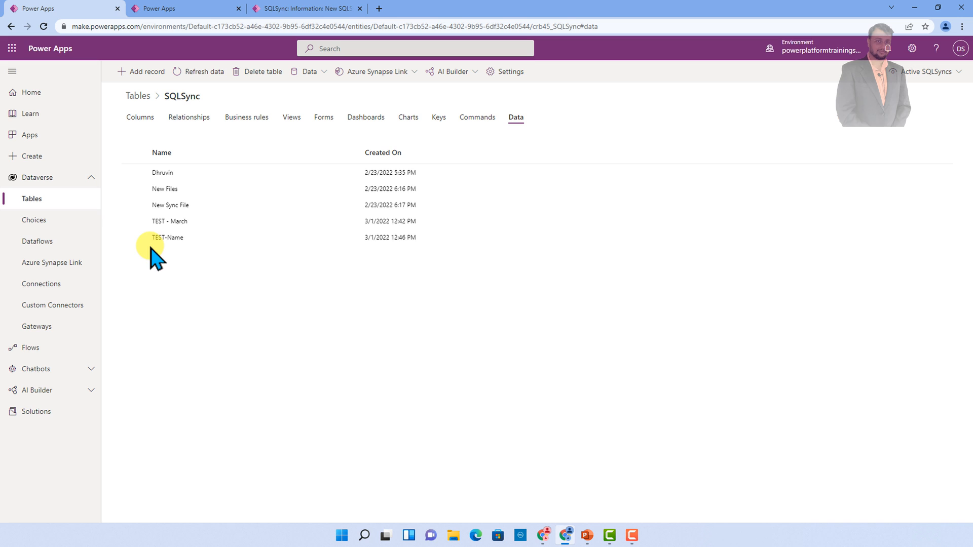
pyautogui.moveTo(328, 237)
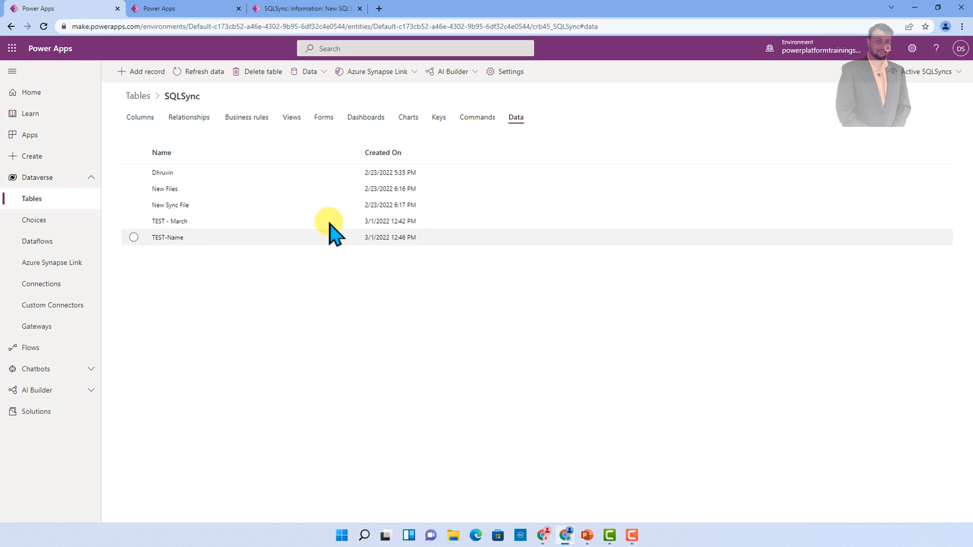
pyautogui.moveTo(234, 252)
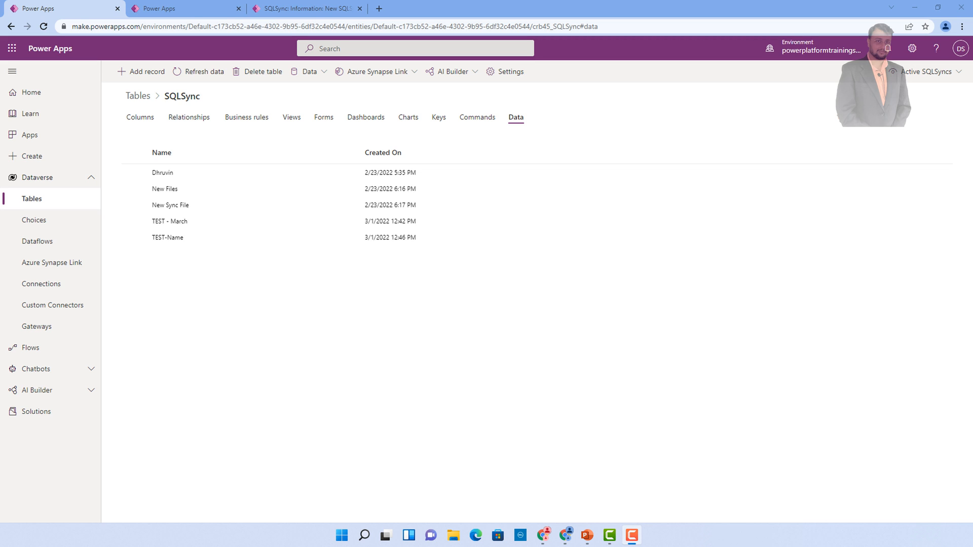
pyautogui.moveTo(230, 270)
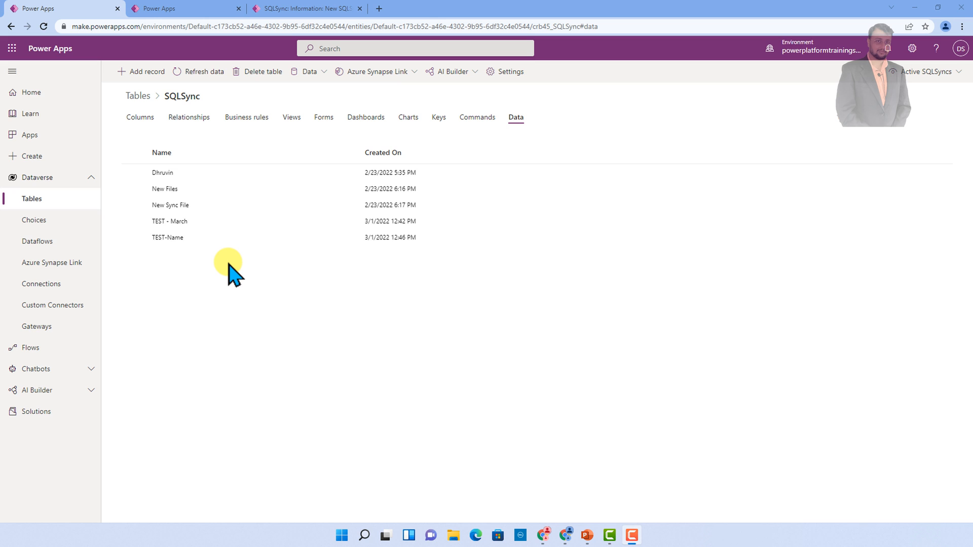
pyautogui.moveTo(260, 269)
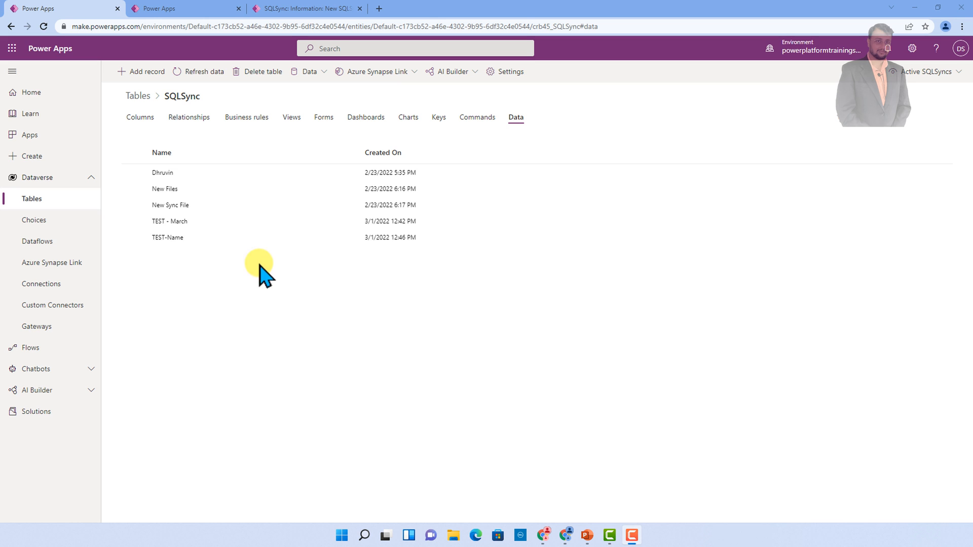
pyautogui.moveTo(438, 243)
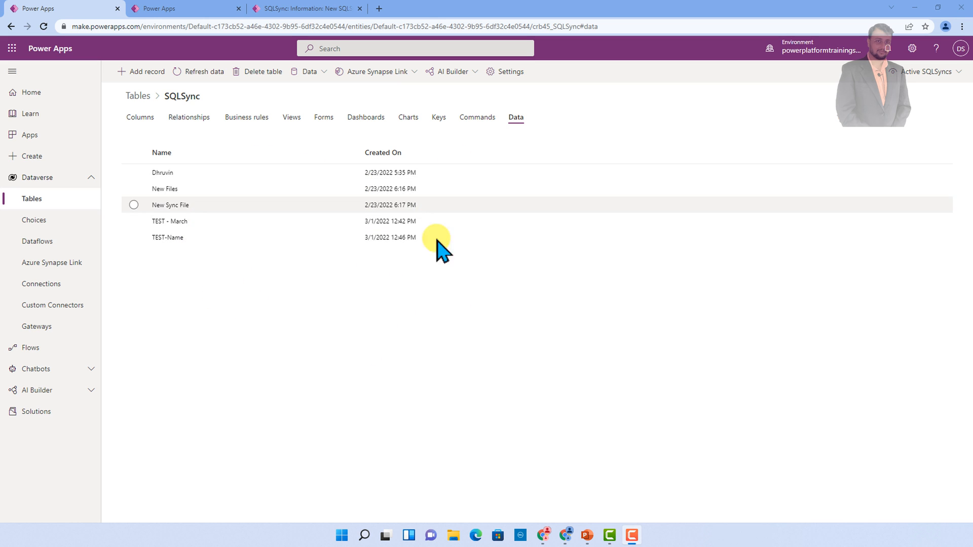
pyautogui.moveTo(335, 363)
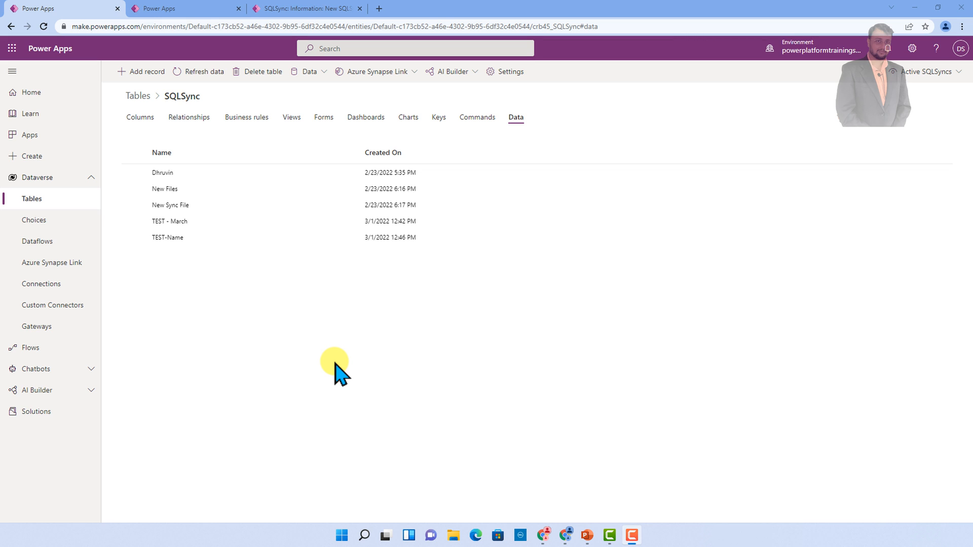
pyautogui.moveTo(213, 255)
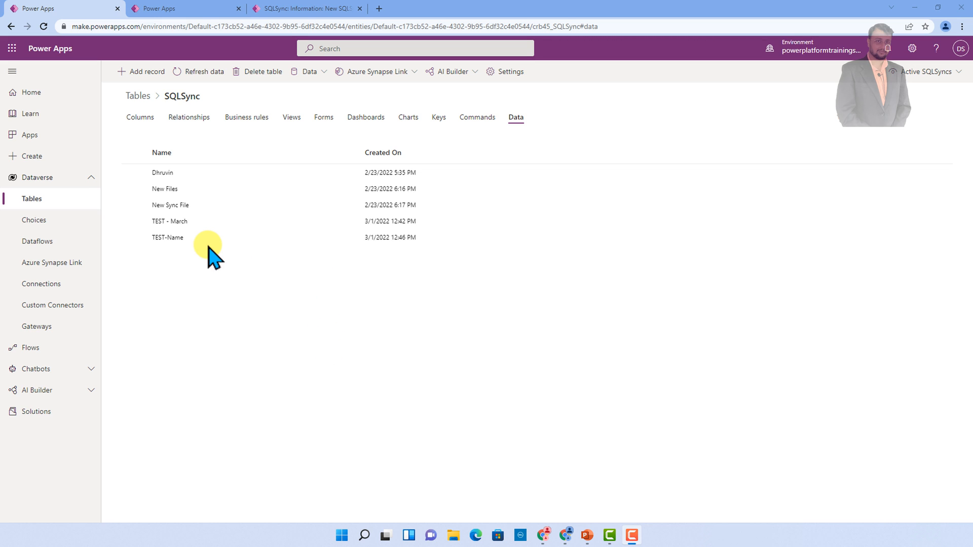
# - Edit the TEST-Name record and download its attached Talk with Devs.png
pyautogui.click(168, 237)
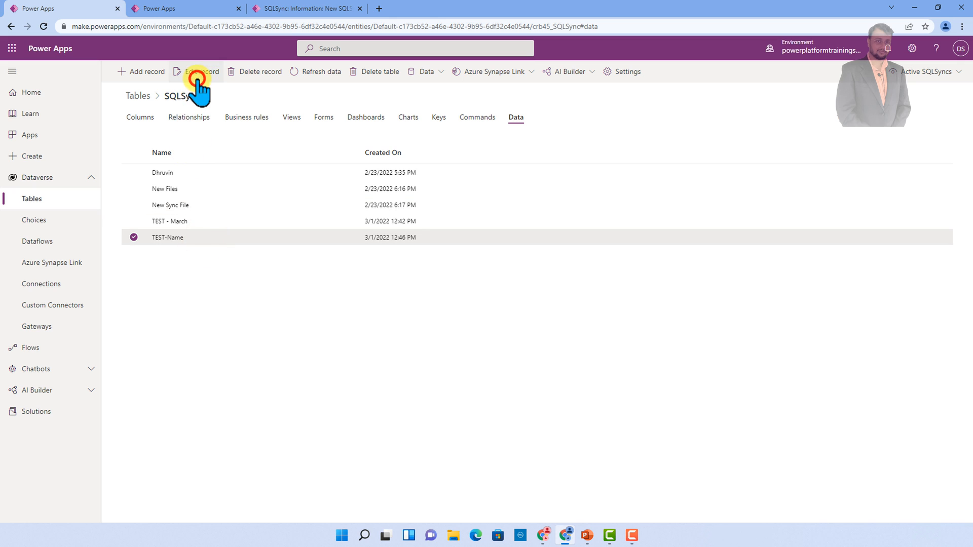
pyautogui.click(194, 71)
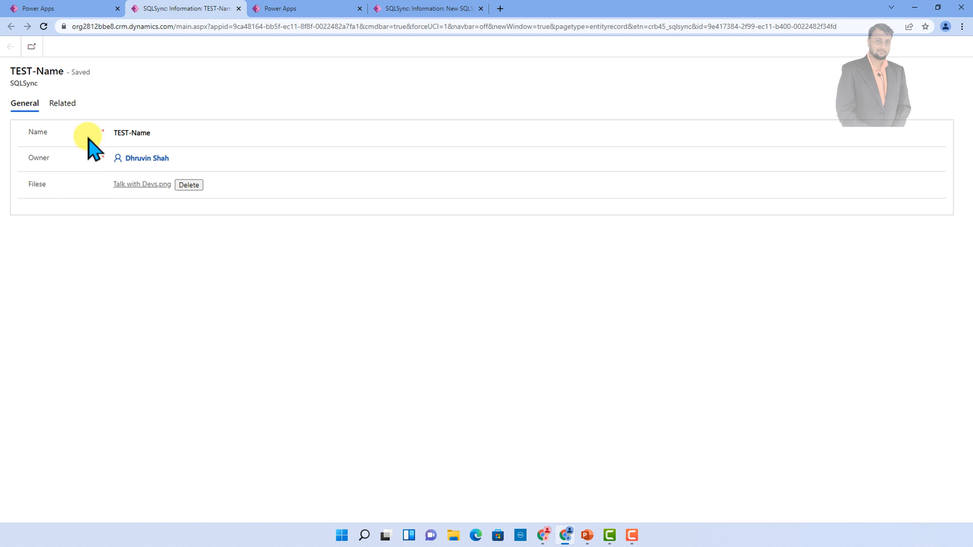
pyautogui.click(142, 185)
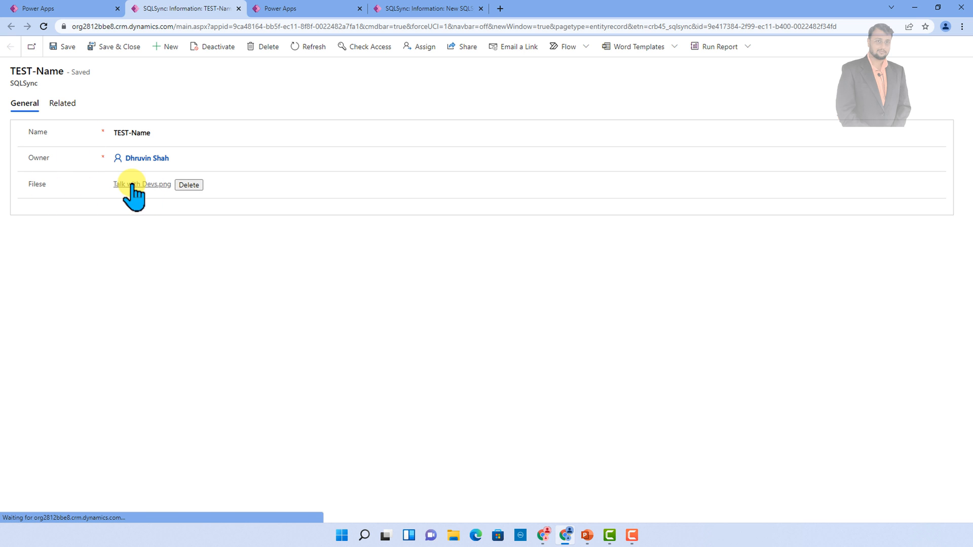
pyautogui.moveTo(142, 185)
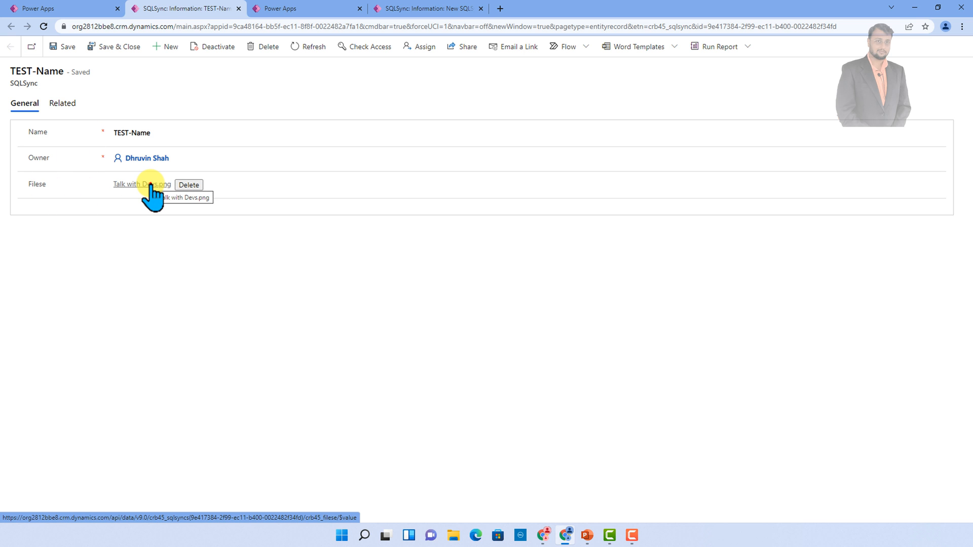
pyautogui.click(142, 184)
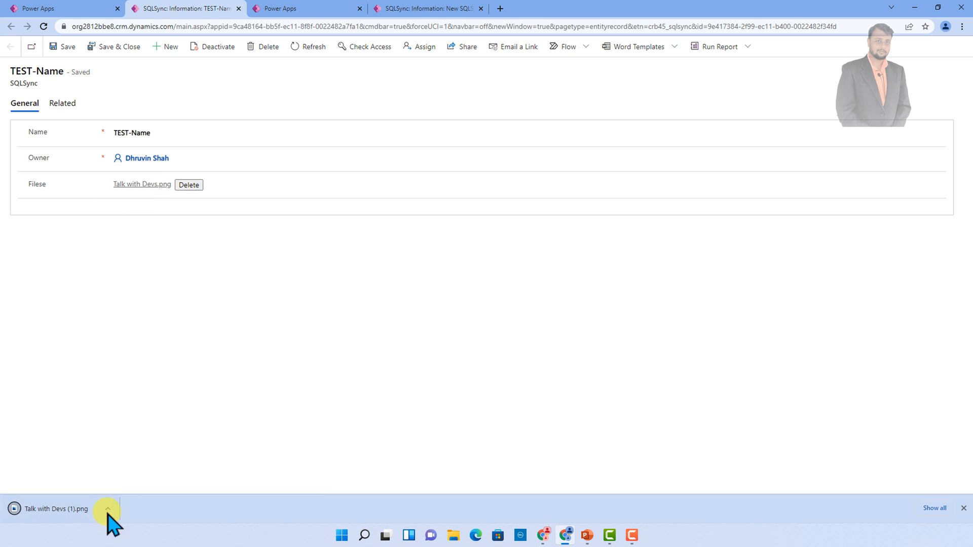
pyautogui.moveTo(147, 527)
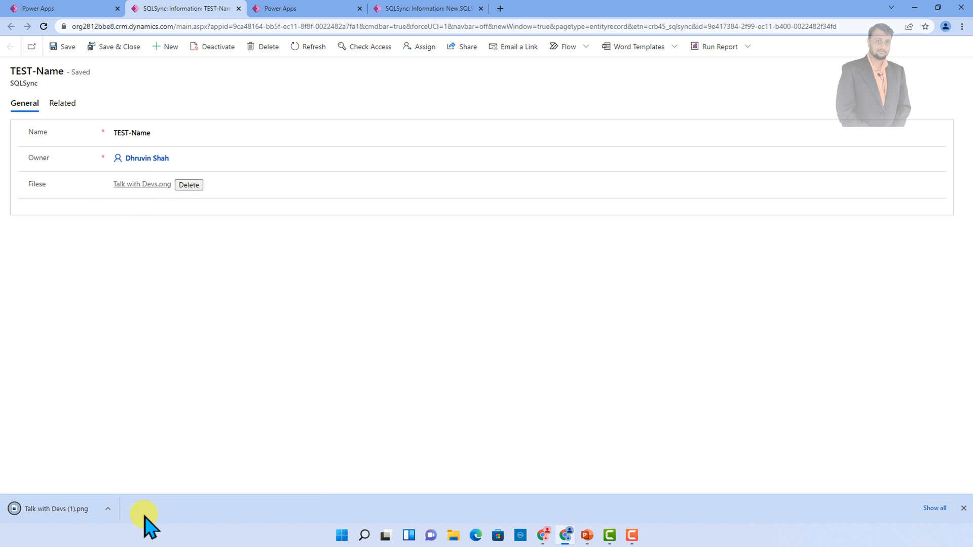
# - Switch back to the SQLSync data list and dismiss the adding-and-editing-records notice
pyautogui.click(38, 8)
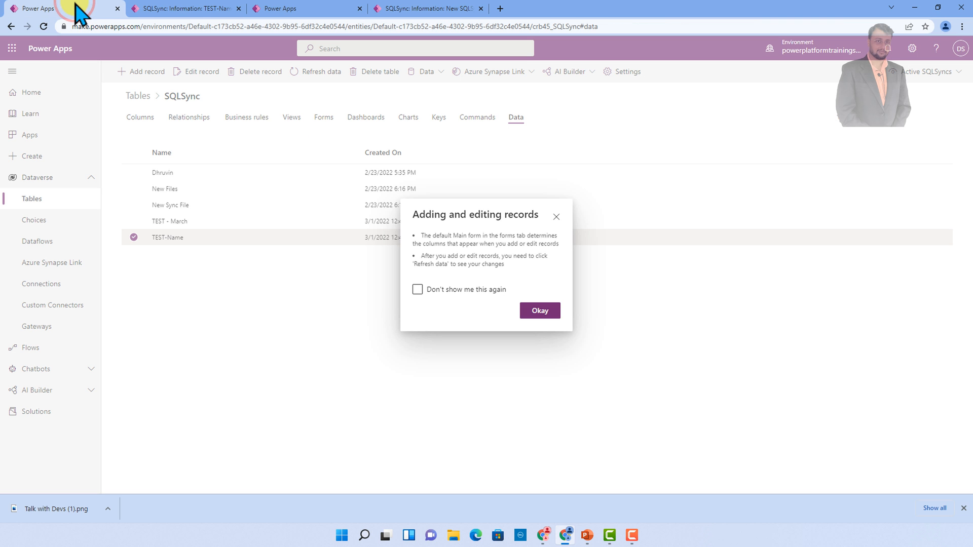
pyautogui.click(538, 310)
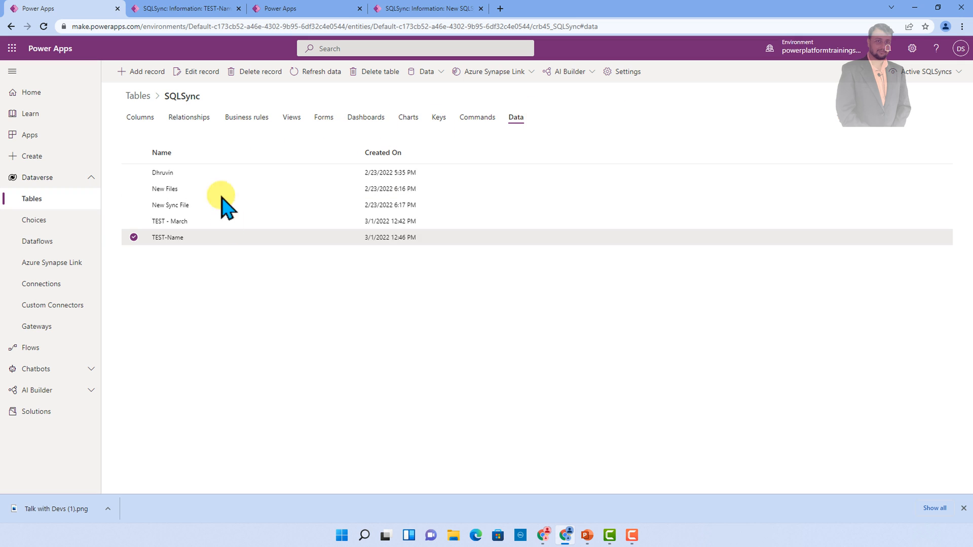
pyautogui.moveTo(406, 251)
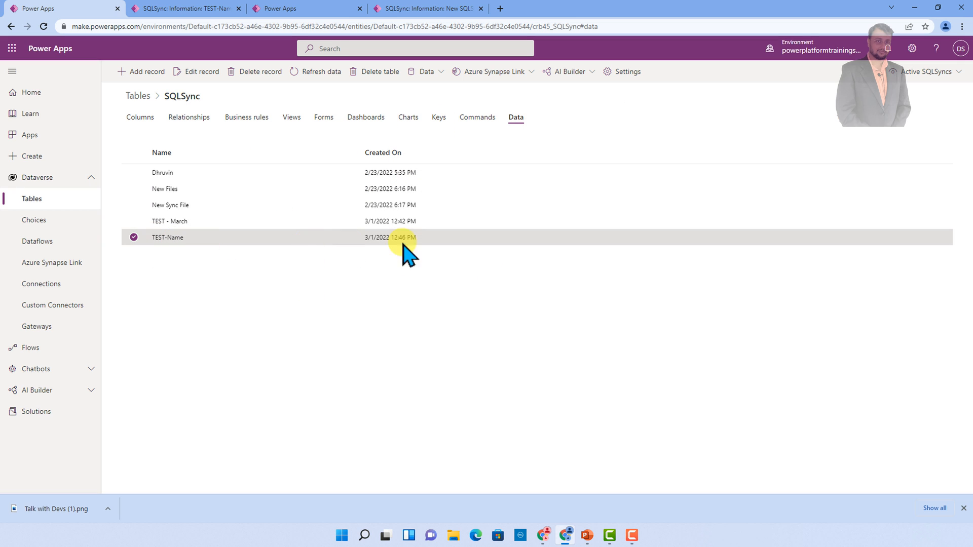
pyautogui.moveTo(402, 325)
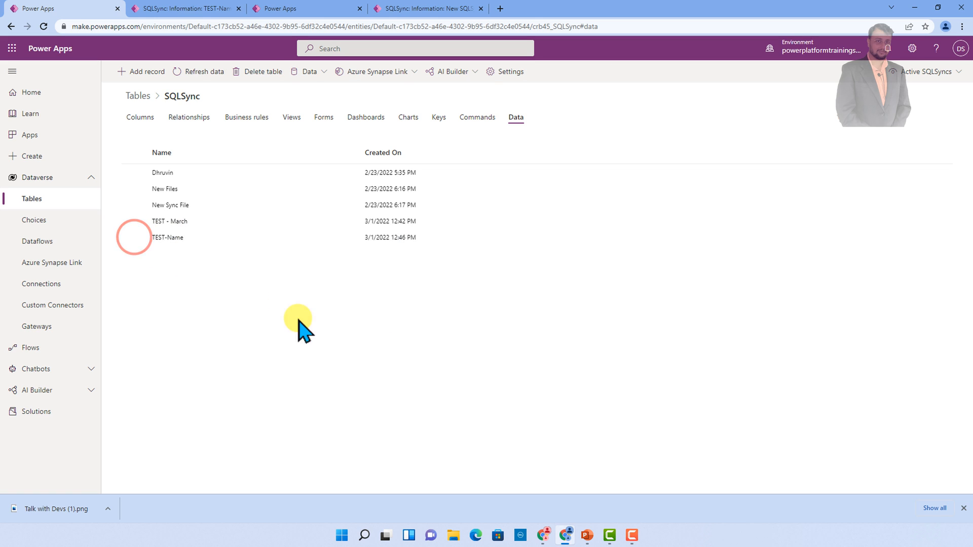
pyautogui.moveTo(313, 339)
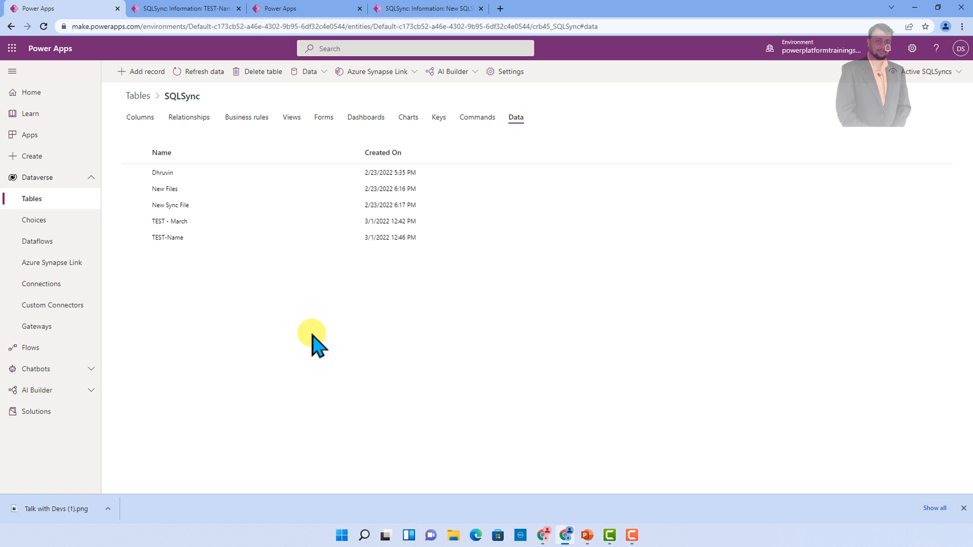
pyautogui.moveTo(304, 323)
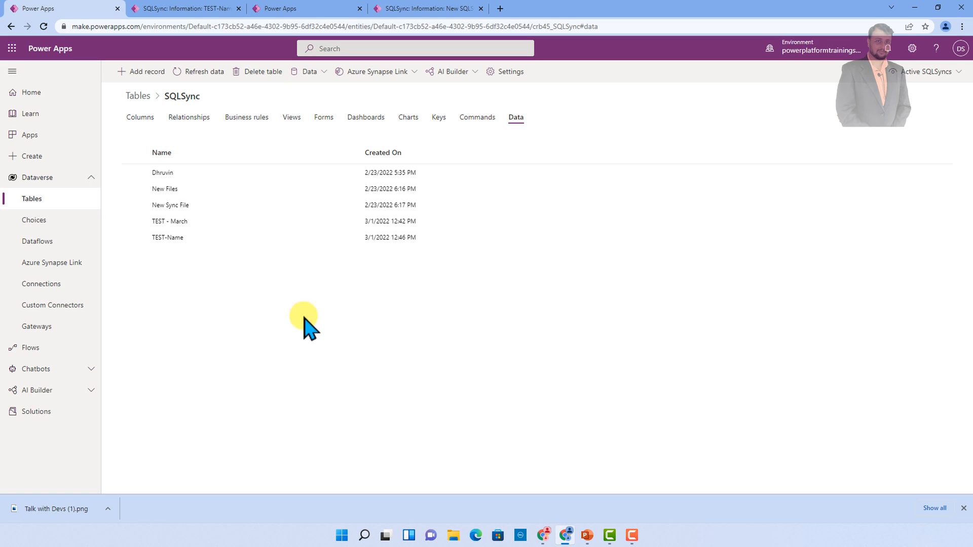
pyautogui.moveTo(234, 311)
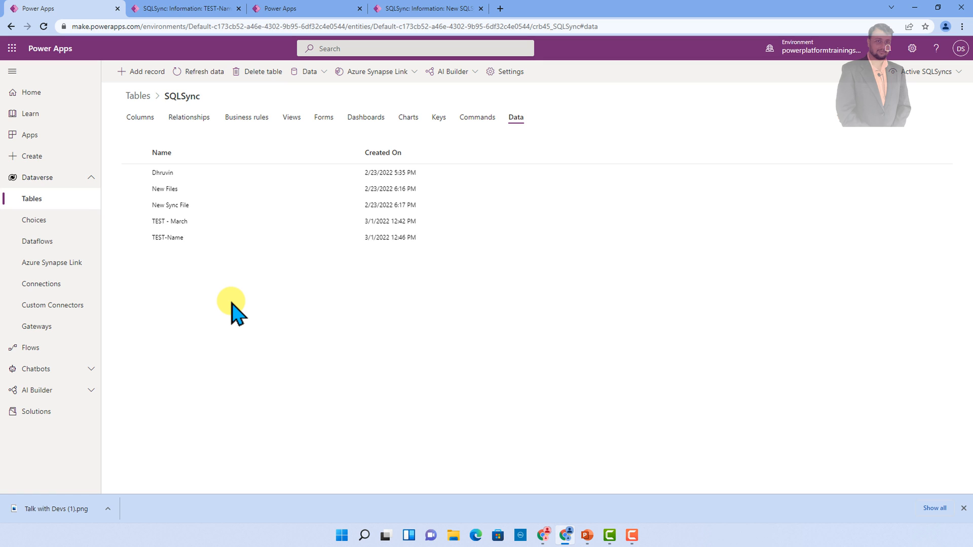
pyautogui.moveTo(242, 319)
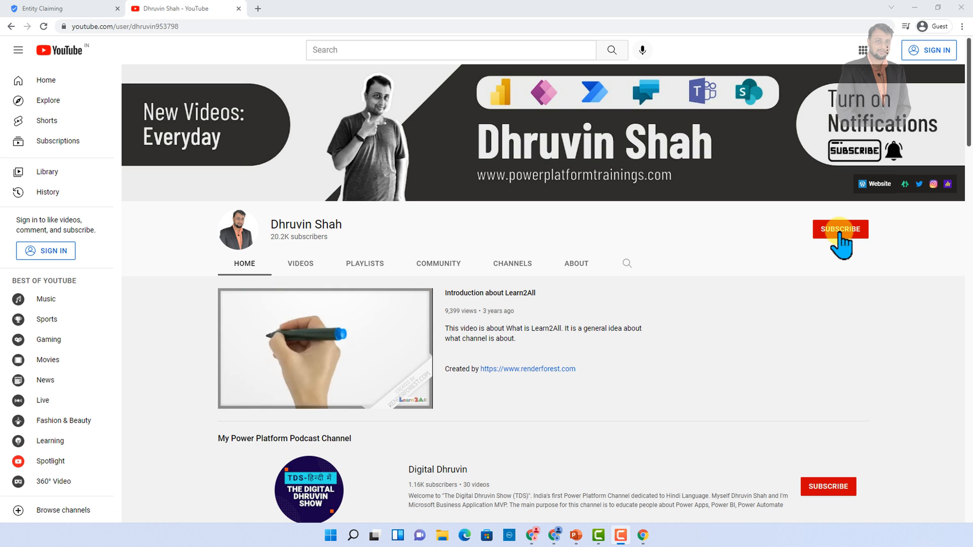
pyautogui.moveTo(875, 205)
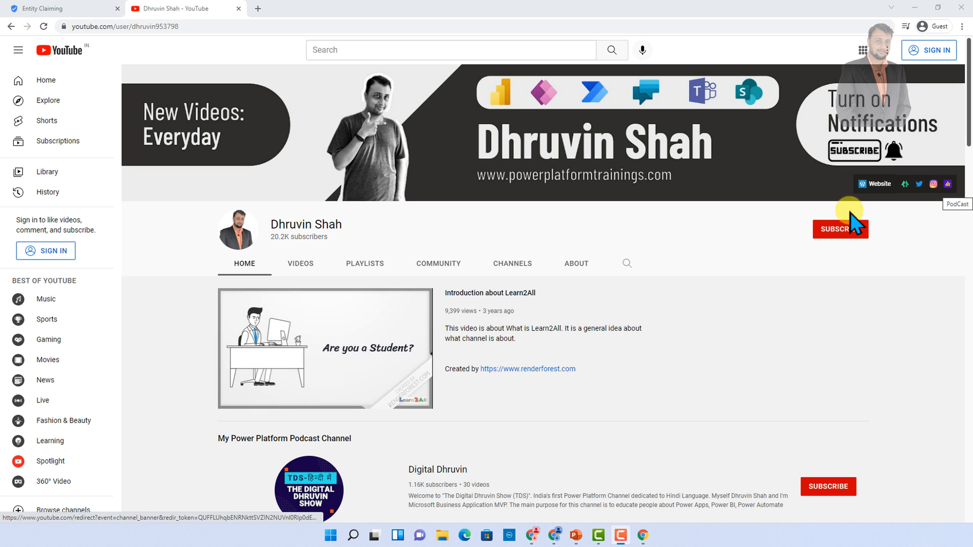
pyautogui.moveTo(675, 490)
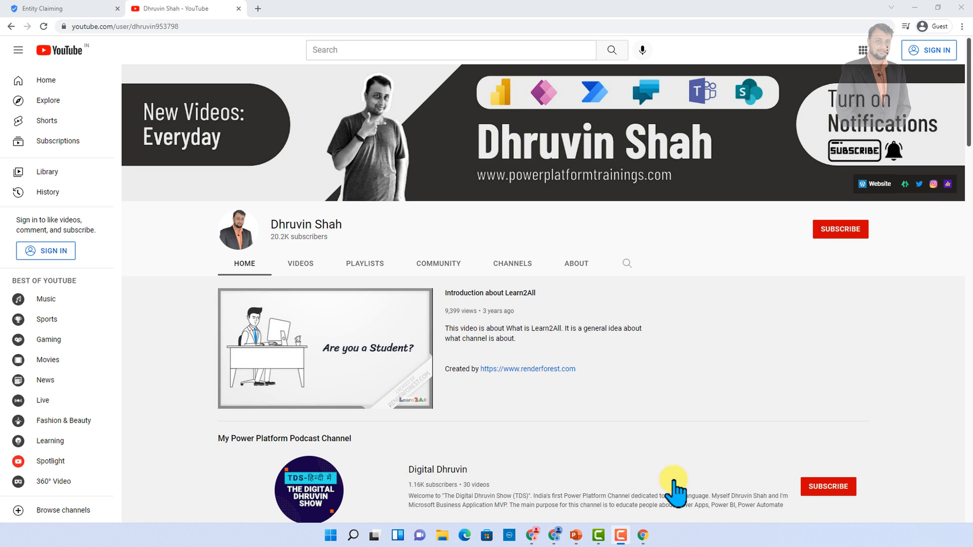